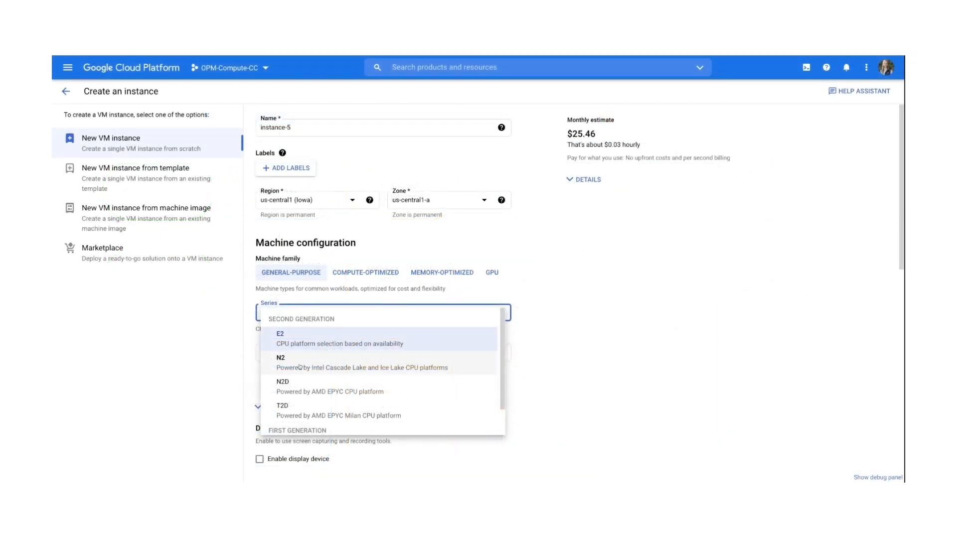
Choose N2 series, Custom machine type, and extend memory to 630 GB for 52 vCPUs.
left_click(280, 358)
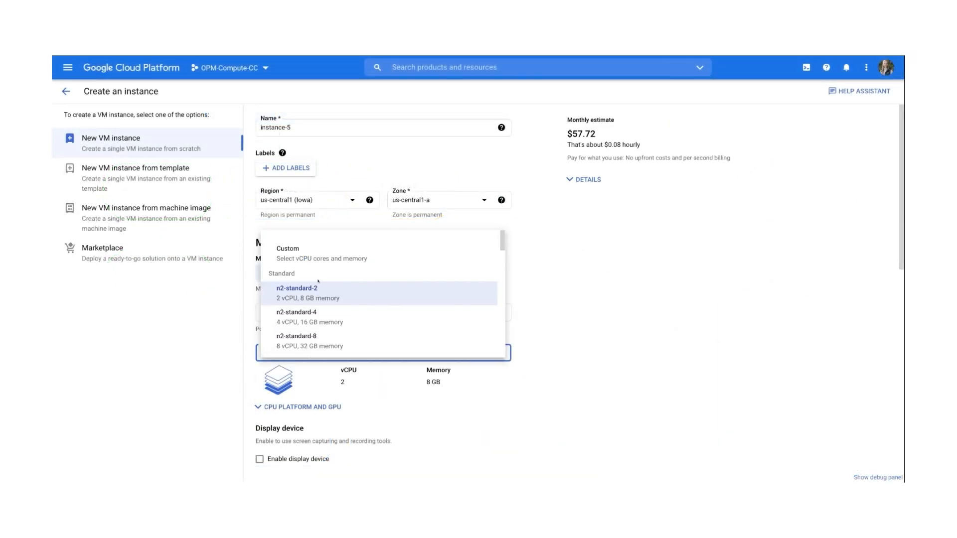
left_click(288, 250)
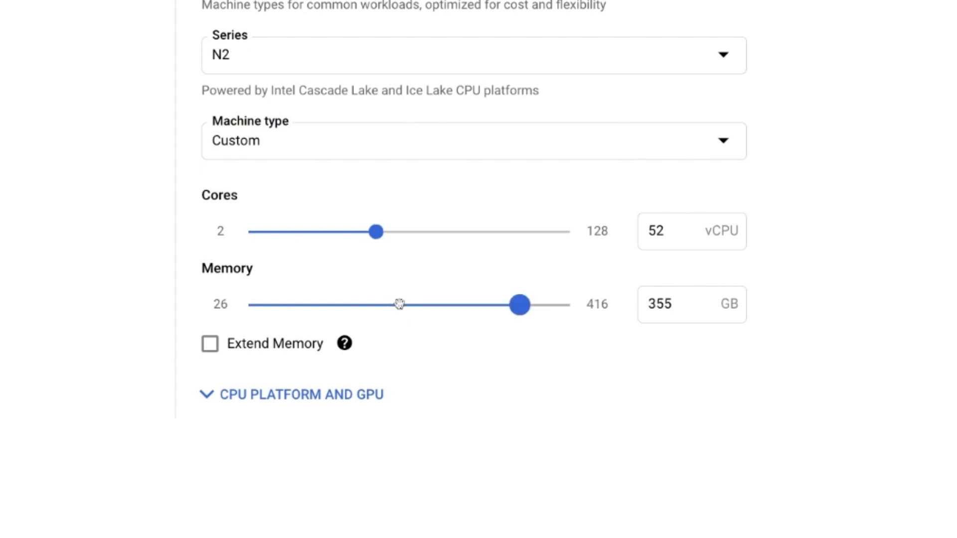
left_click_drag(518, 305, 550, 305)
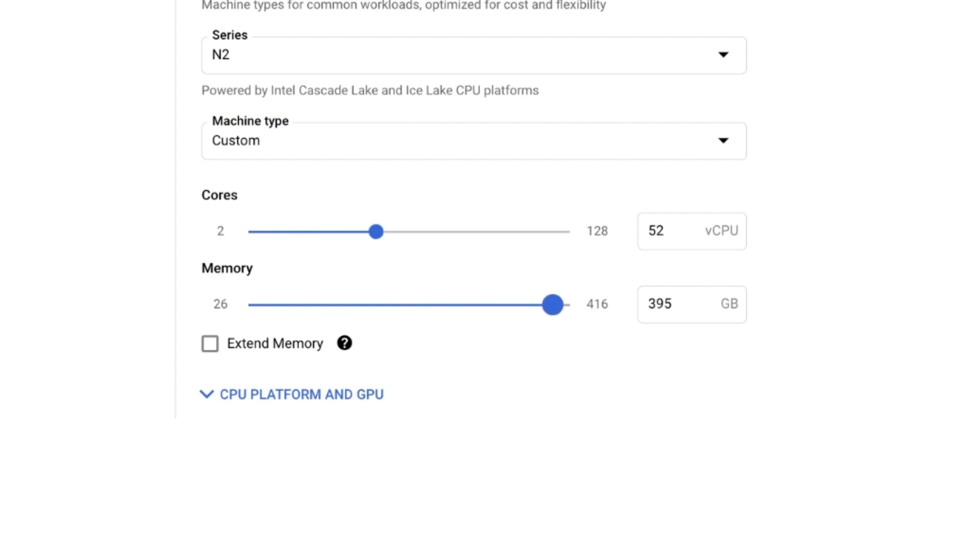
left_click(210, 343)
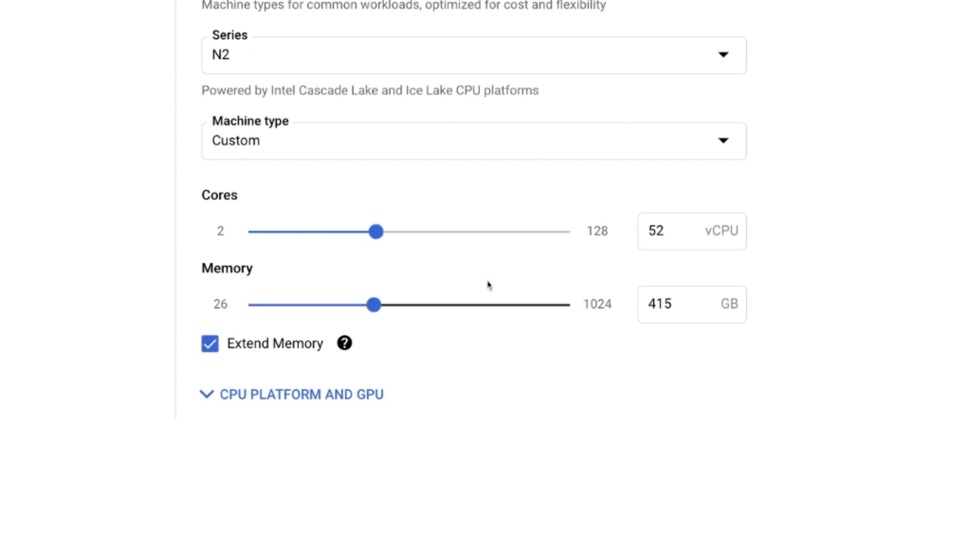
left_click_drag(373, 305, 442, 305)
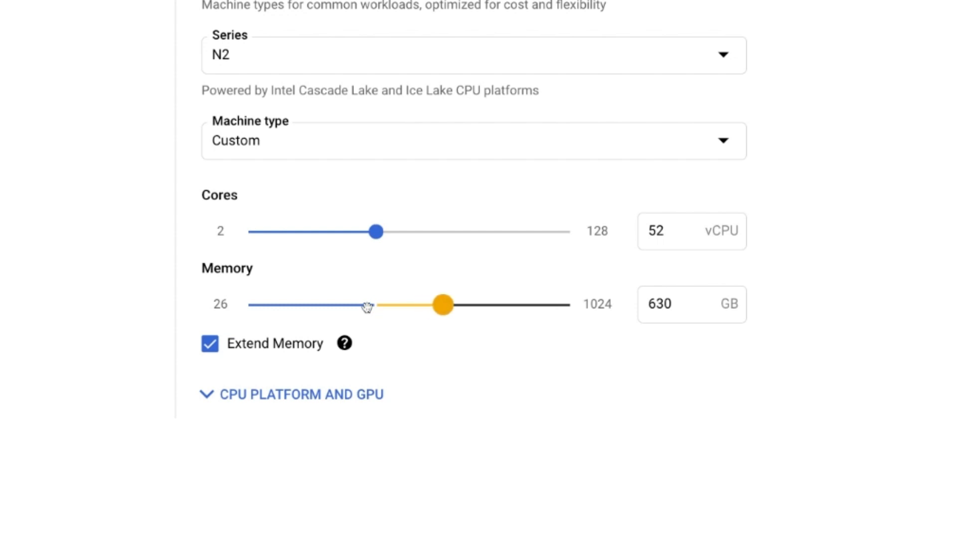
mouse_move(497, 216)
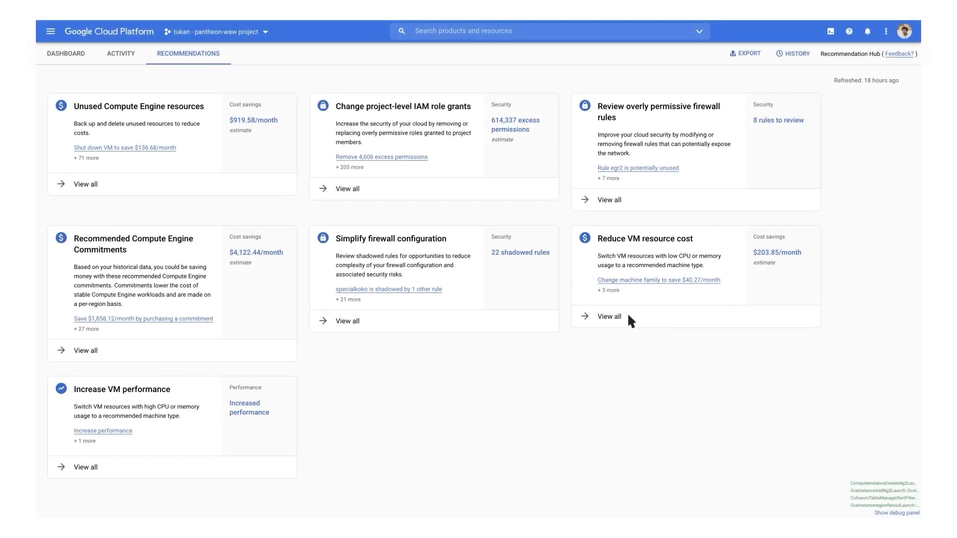
View all Reduce VM resource cost recommendations and open instance-name-2's $102.25/month rightsizing suggestion.
left_click(609, 317)
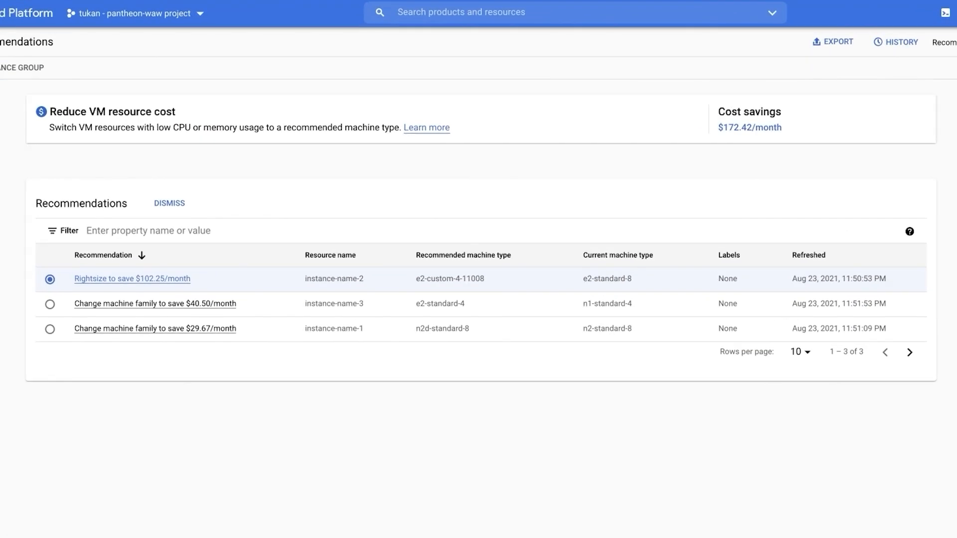
left_click(131, 278)
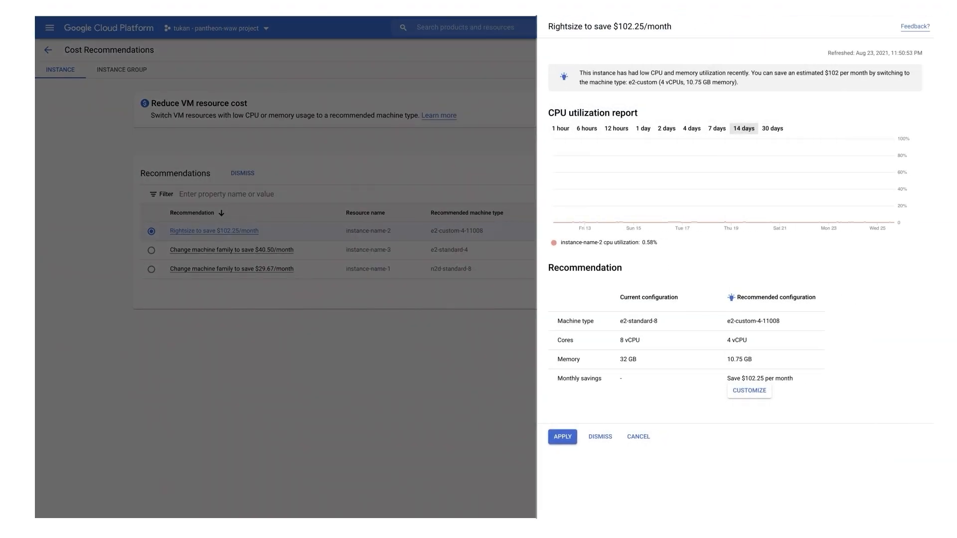
left_click(749, 391)
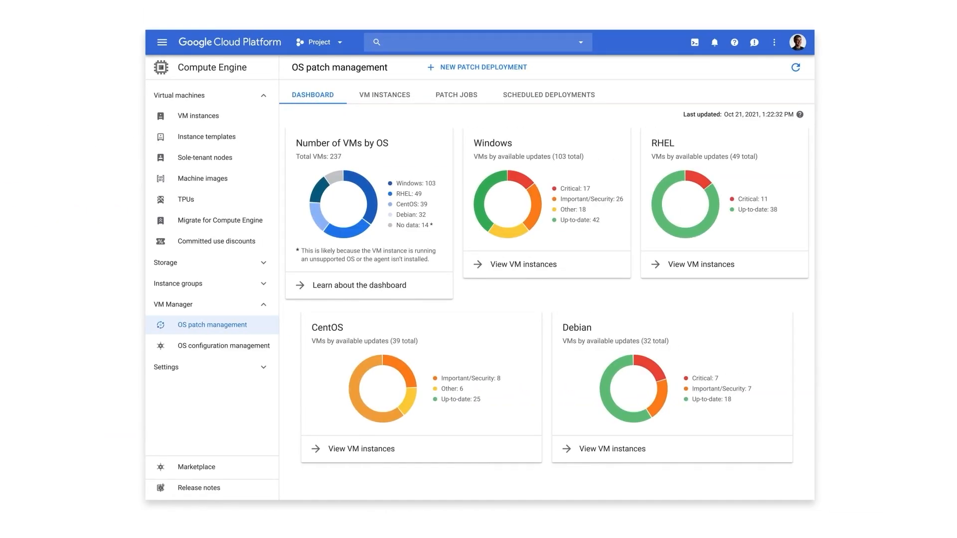
Start a new patch deployment from Scheduled Deployments with manual VM selection.
left_click(548, 94)
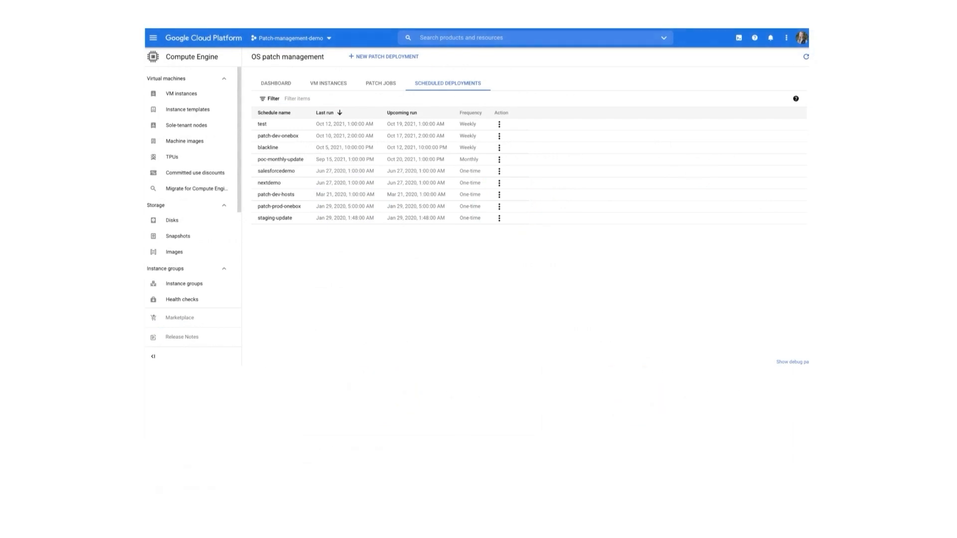
left_click(386, 56)
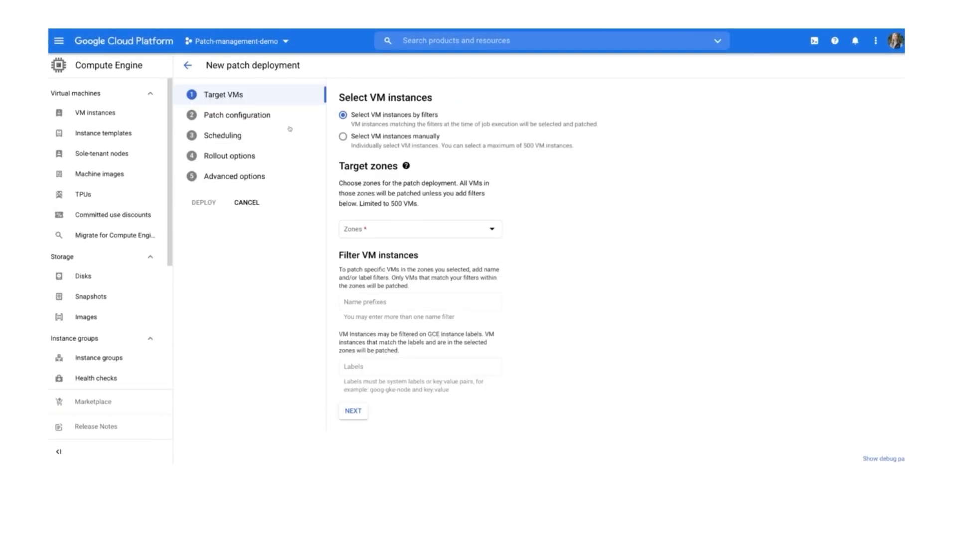
left_click(343, 137)
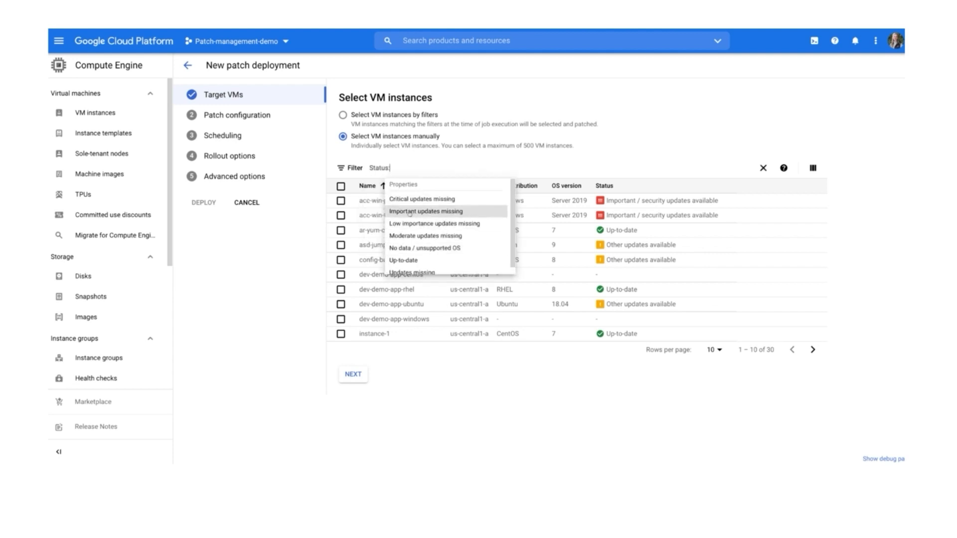
Filter to VMs with important updates missing, select all six, and deploy the patch.
left_click(425, 211)
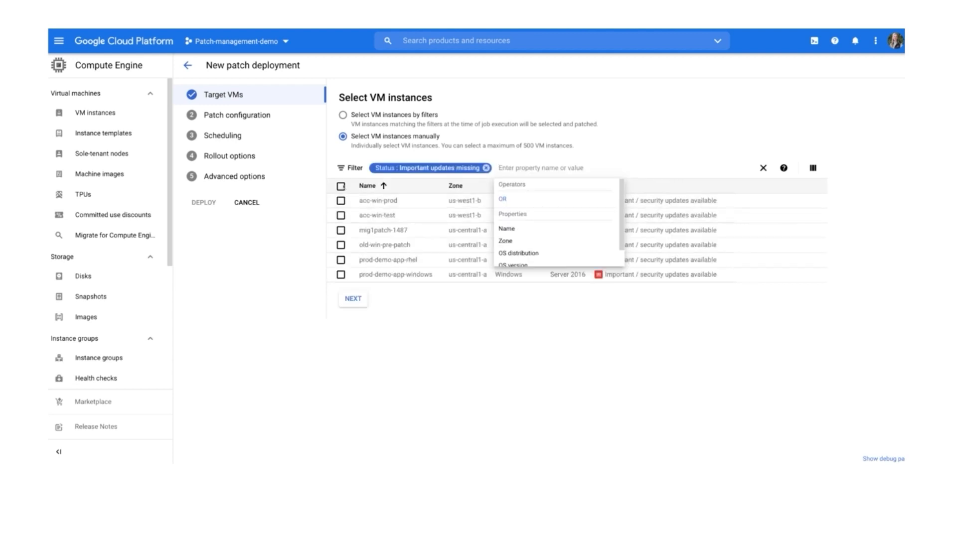
left_click(341, 186)
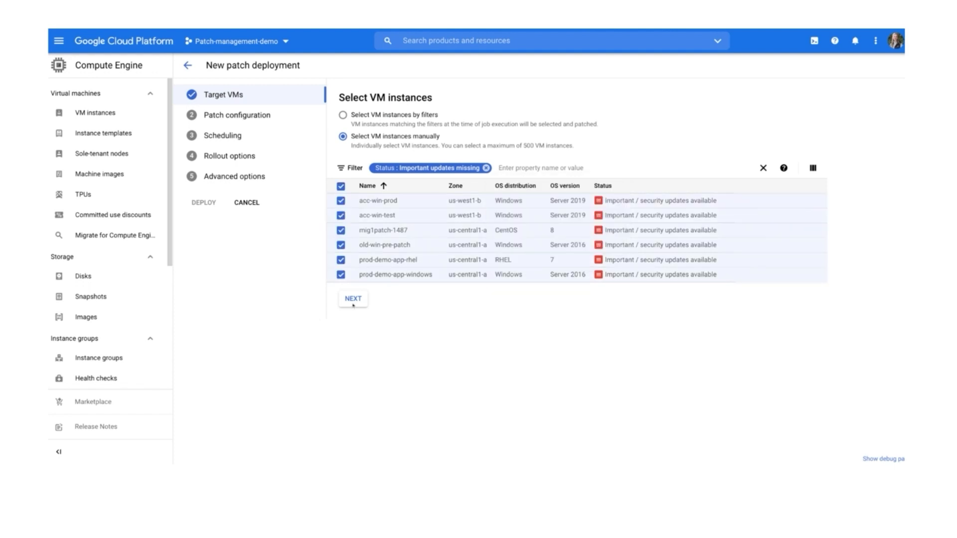
left_click(353, 298)
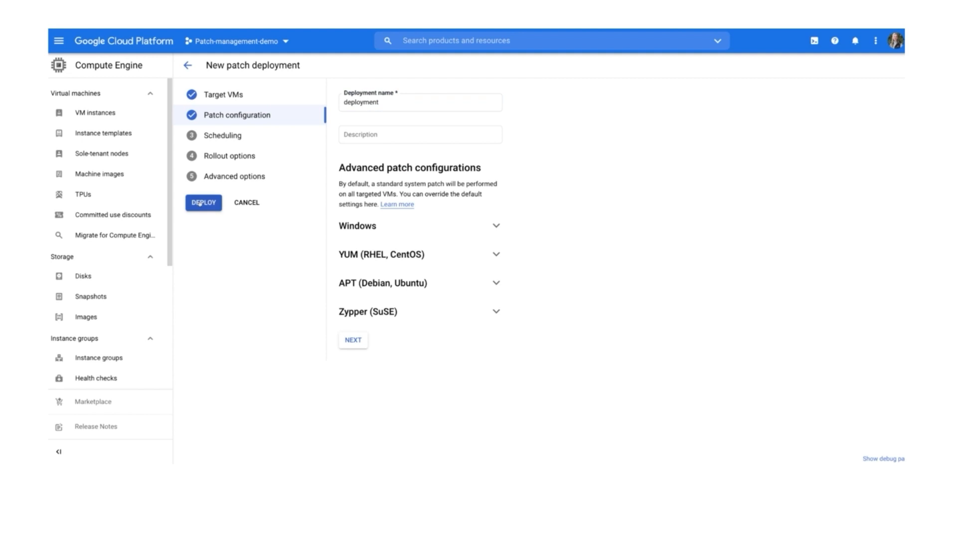
left_click(204, 202)
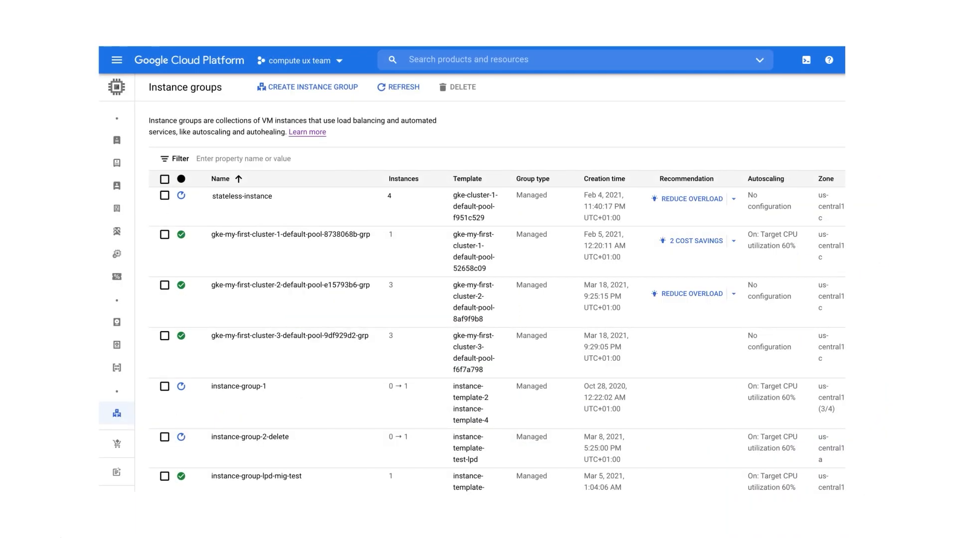
mouse_move(624, 246)
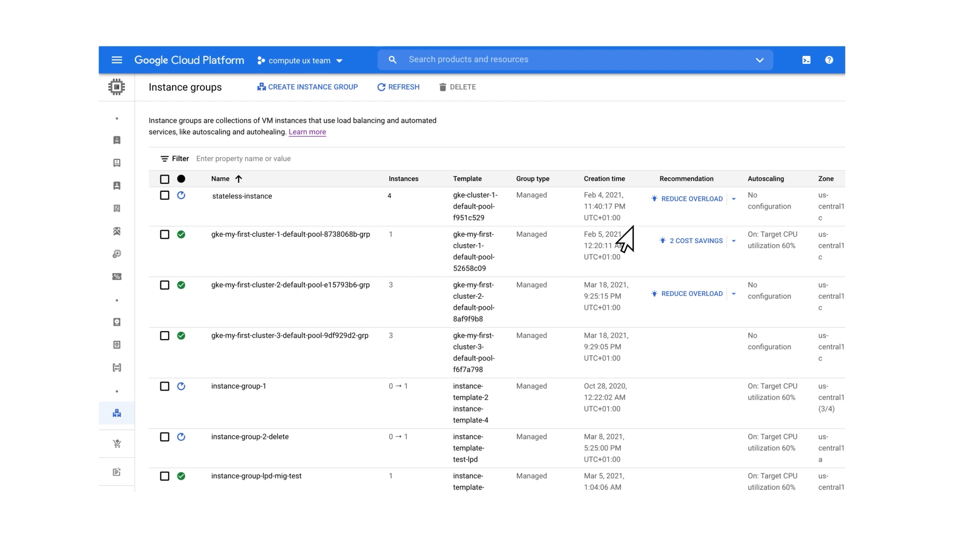
mouse_move(665, 220)
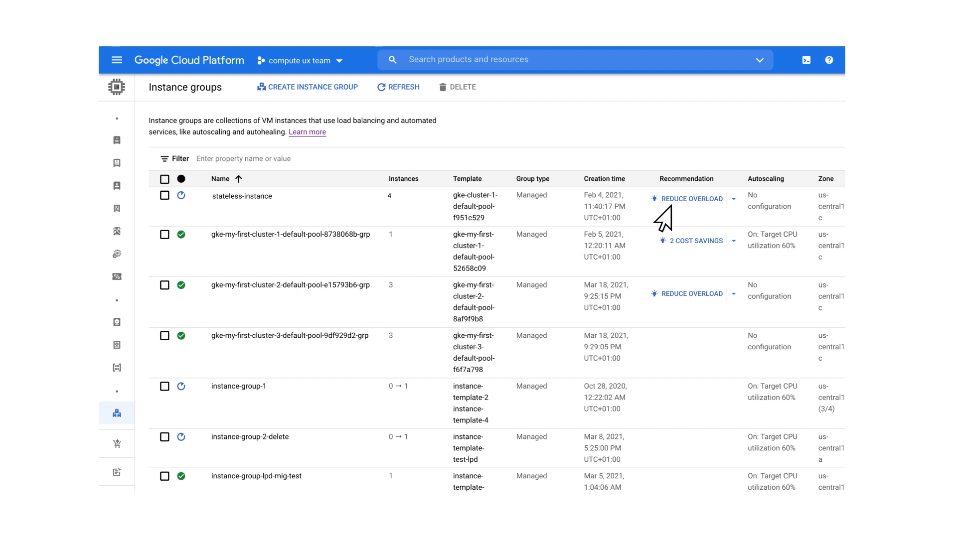
Open stateless-instance's Reduce Overload recommendation and its 'Reduce overload by 38%' suggestion.
left_click(241, 196)
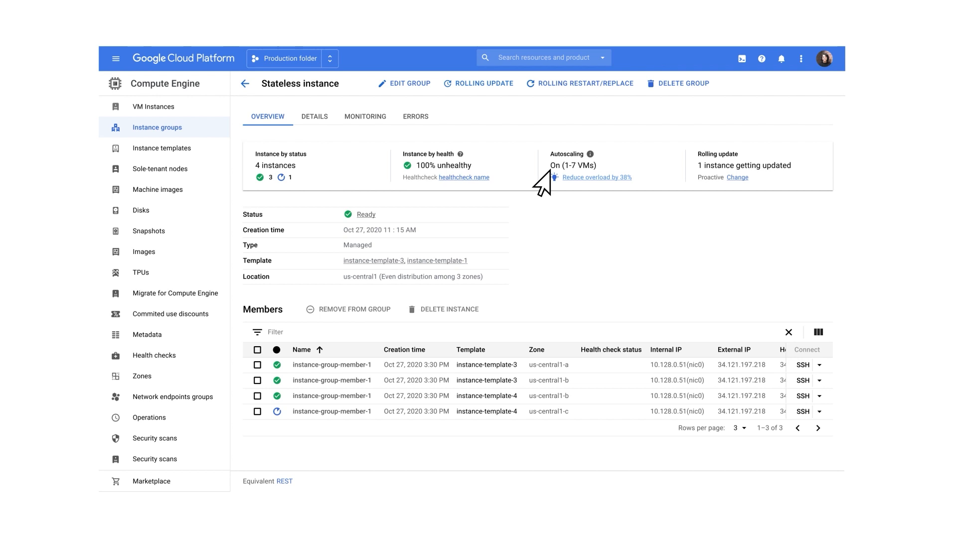
left_click(314, 117)
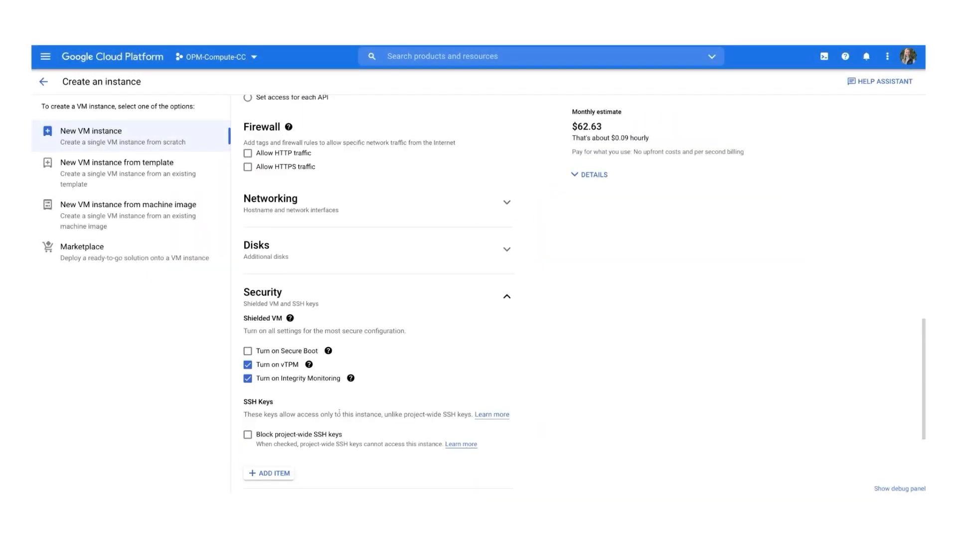
Enable the Confidential VM service and confirm, switching the instance to compatible N2D machine types.
scroll("down", 3)
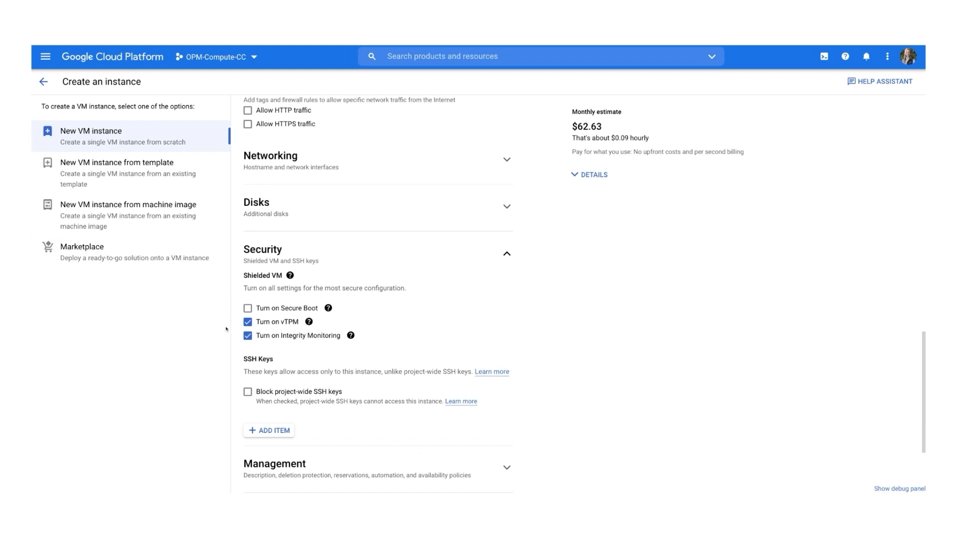
left_click(289, 276)
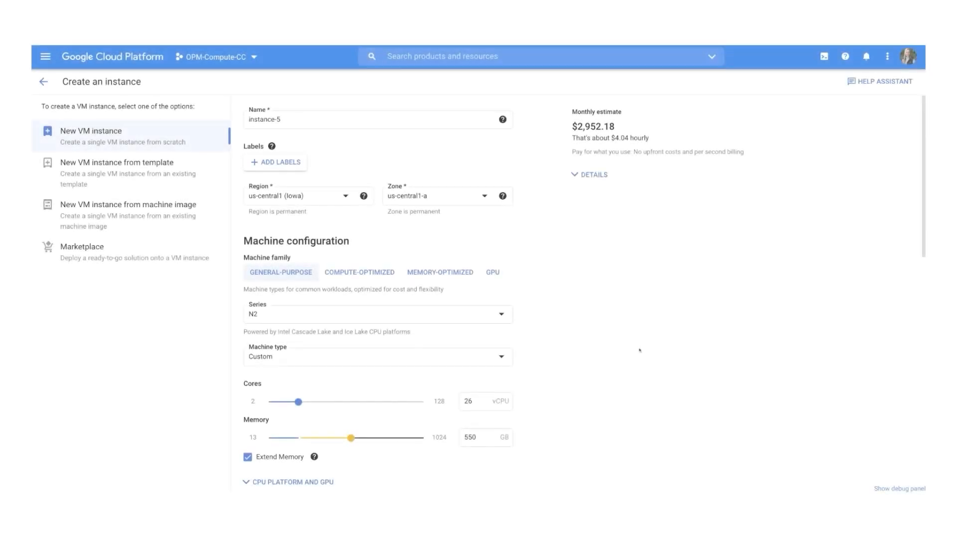
scroll("down", 3)
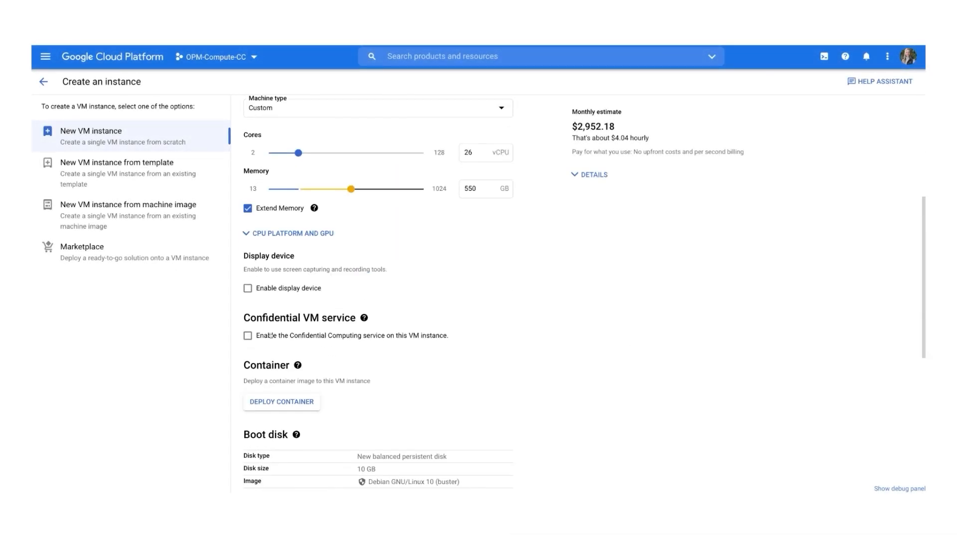
left_click(248, 335)
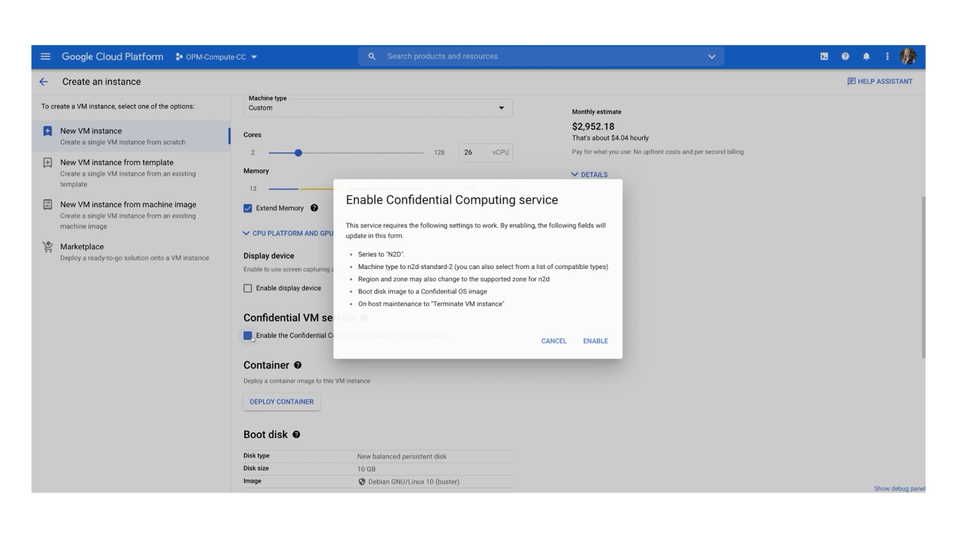
left_click(247, 336)
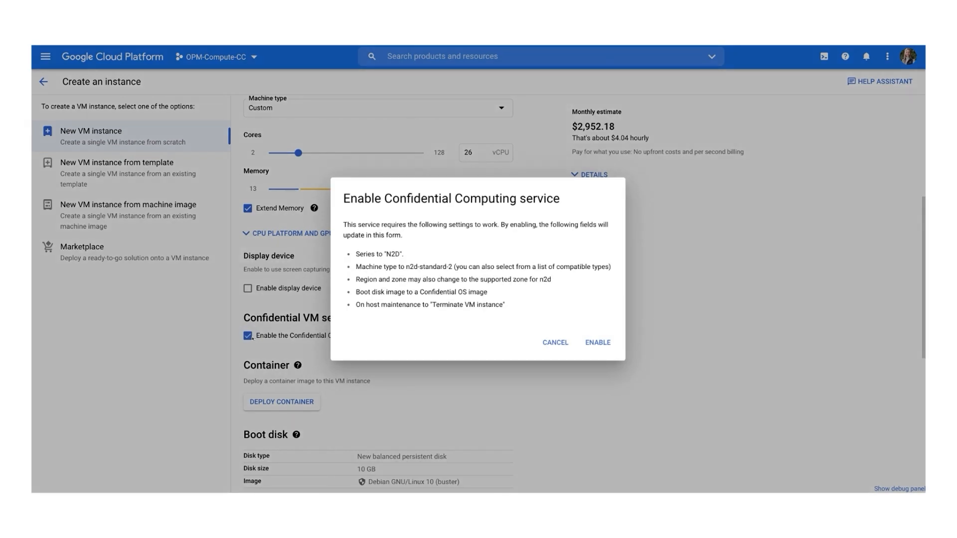
mouse_move(597, 342)
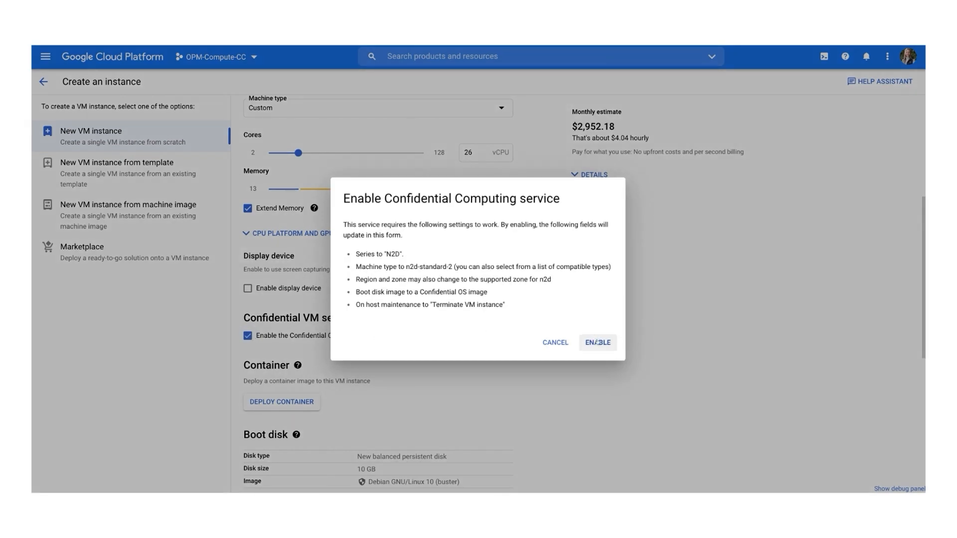
left_click(597, 342)
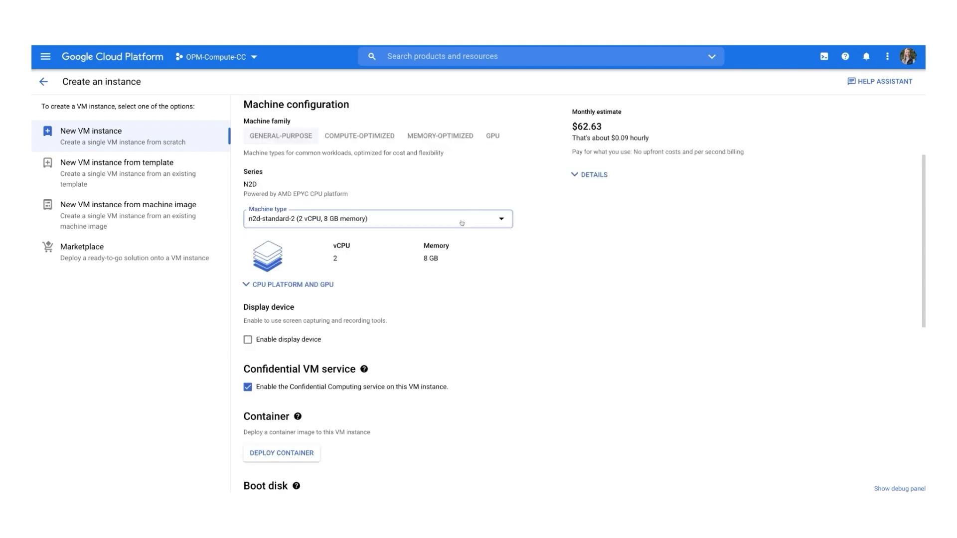
left_click(377, 218)
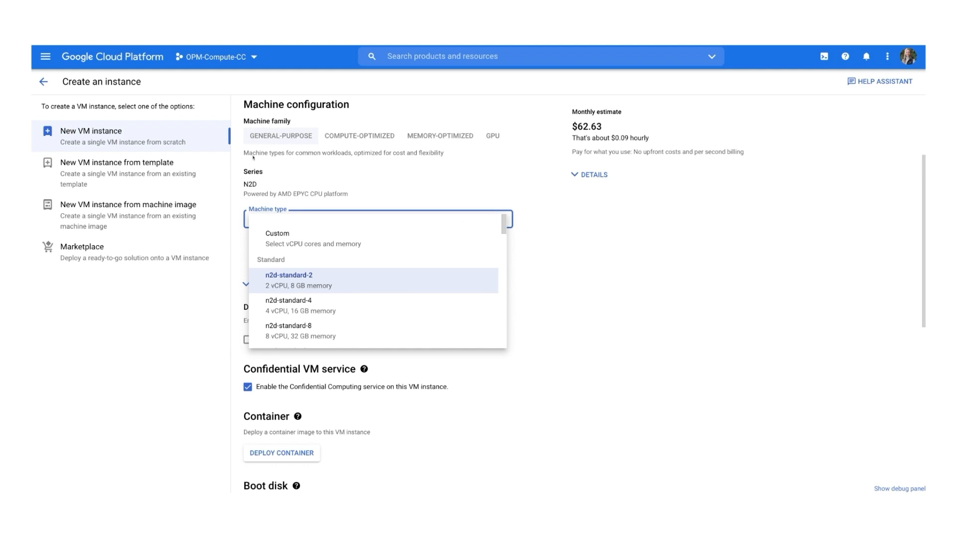
mouse_move(243, 236)
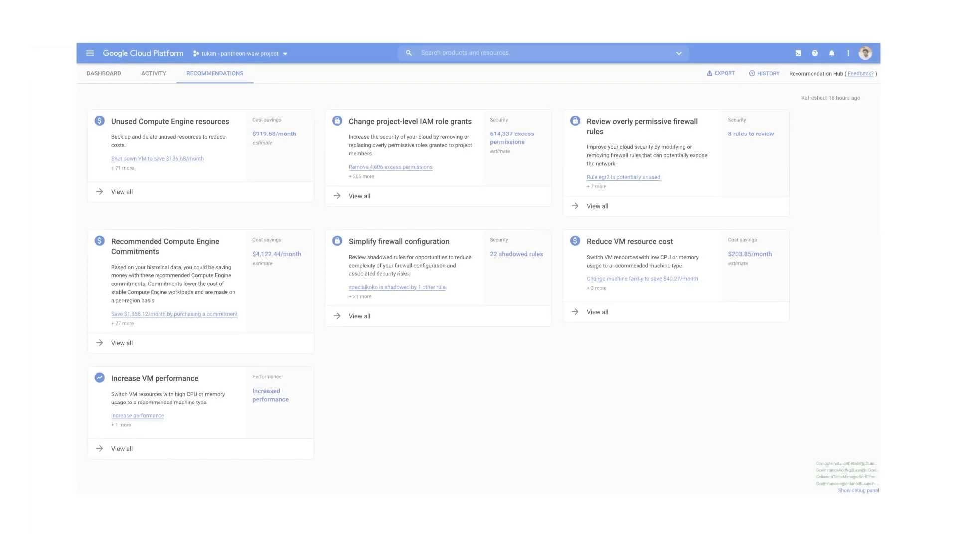
mouse_move(411, 194)
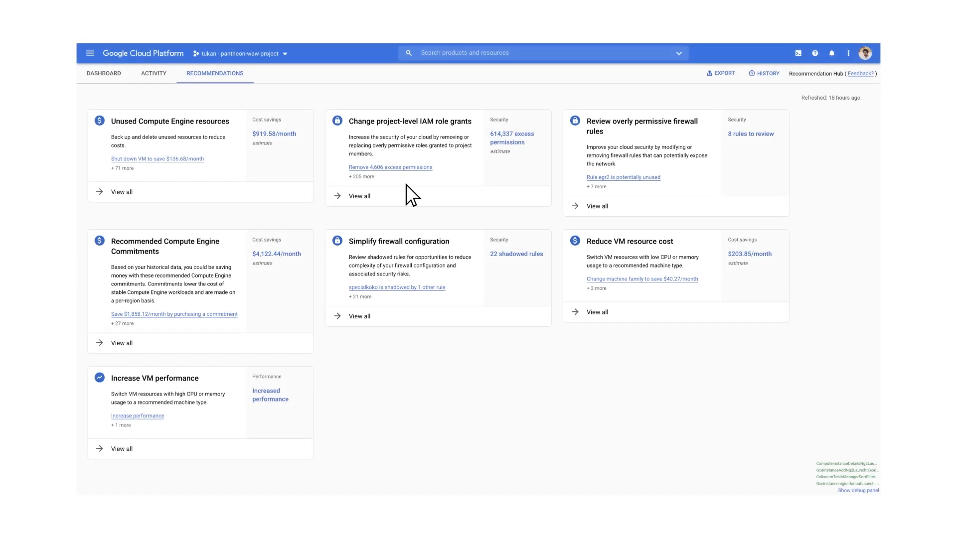